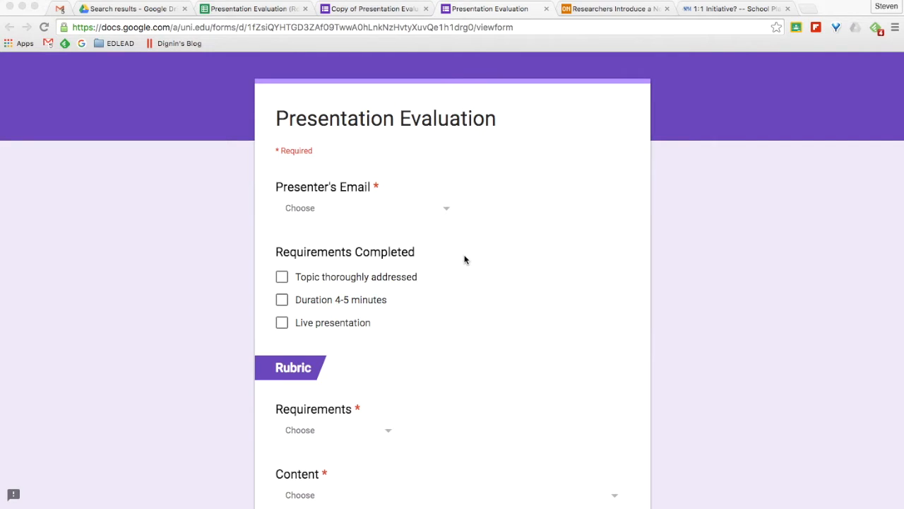
{"action": "mouse_move", "coordinate": [349, 218]}
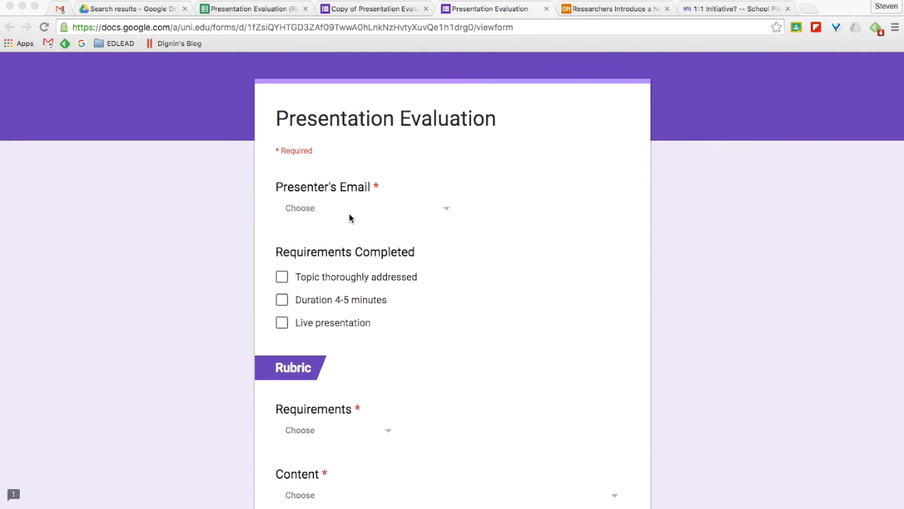
{"action": "mouse_move", "coordinate": [396, 207]}
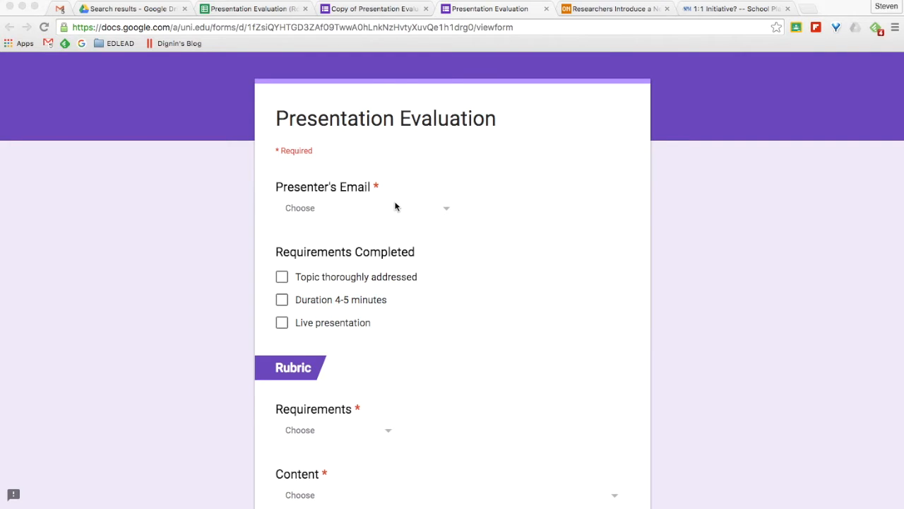
{"action": "mouse_move", "coordinate": [400, 215]}
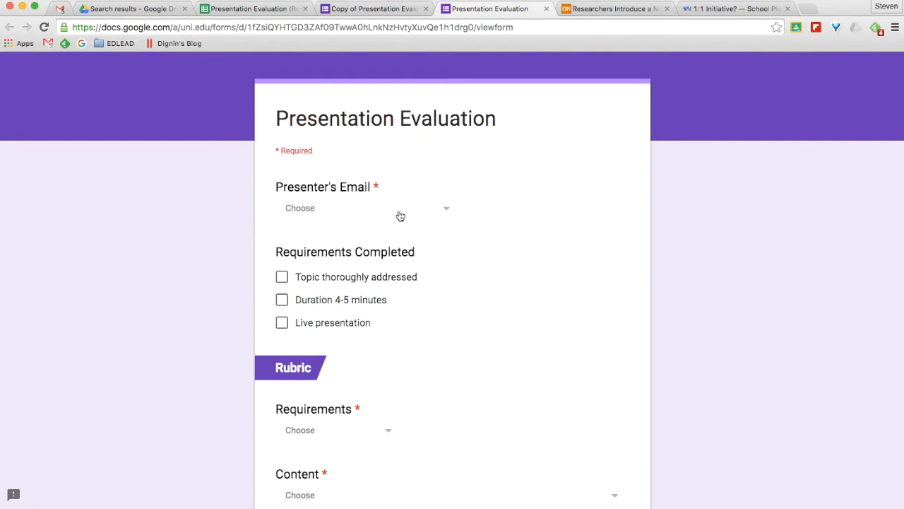
- Expand the Presenter's Email choices, which show only an email placeholder
{"action": "left_click", "coordinate": [367, 207]}
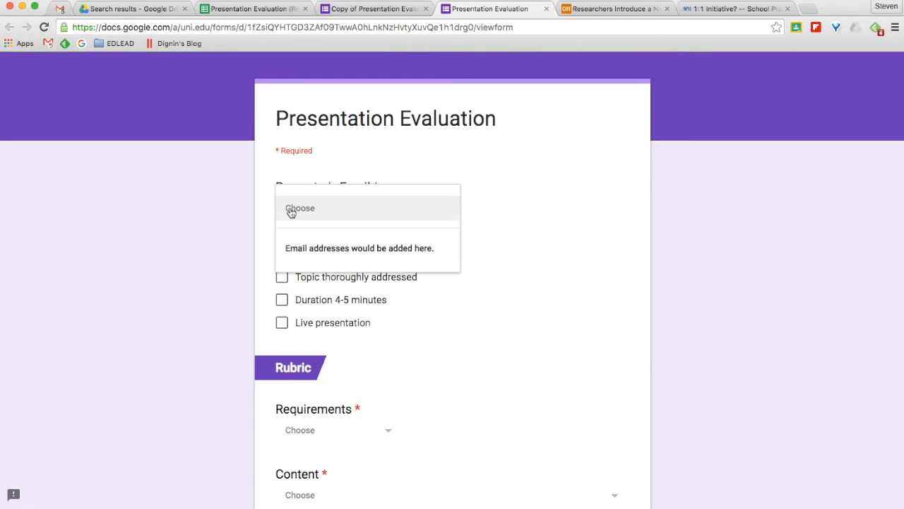
{"action": "mouse_move", "coordinate": [302, 254]}
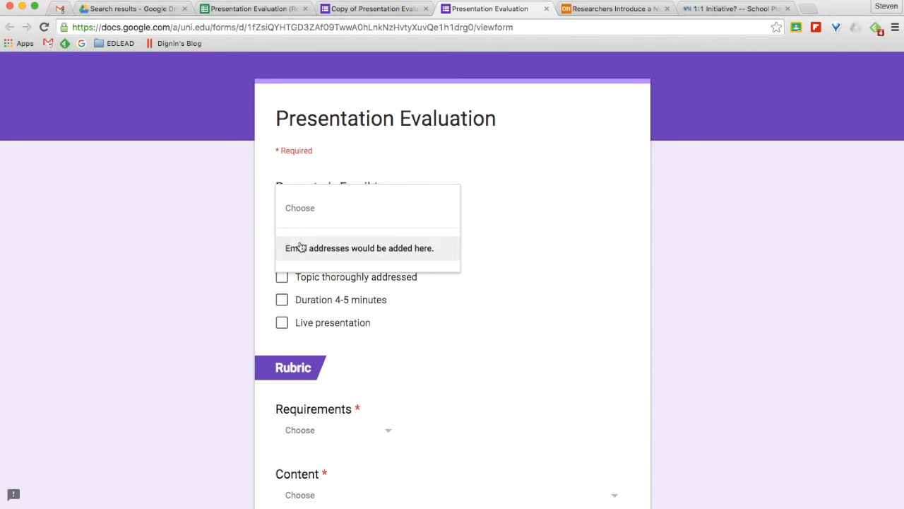
{"action": "mouse_move", "coordinate": [316, 240]}
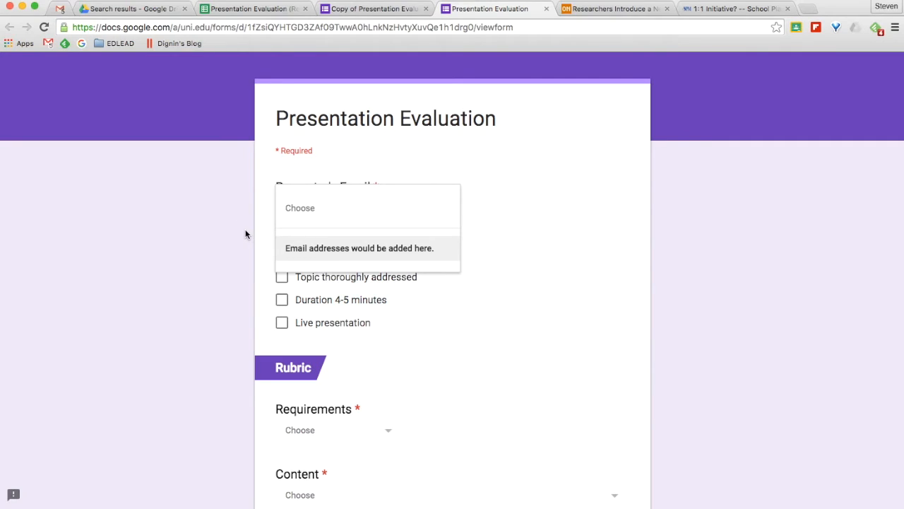
- Leave the email unchosen and check Live presentation and Duration 4-5 minutes as completed
{"action": "left_click", "coordinate": [251, 237]}
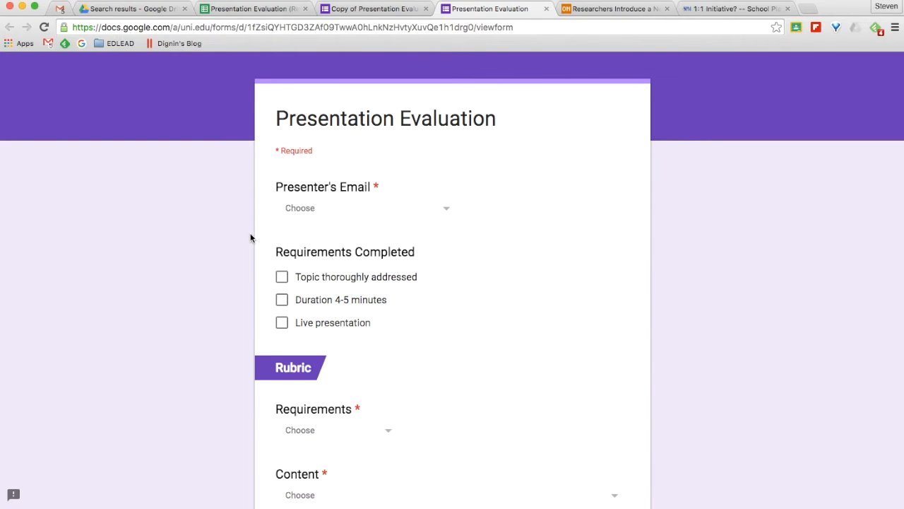
{"action": "mouse_move", "coordinate": [263, 214]}
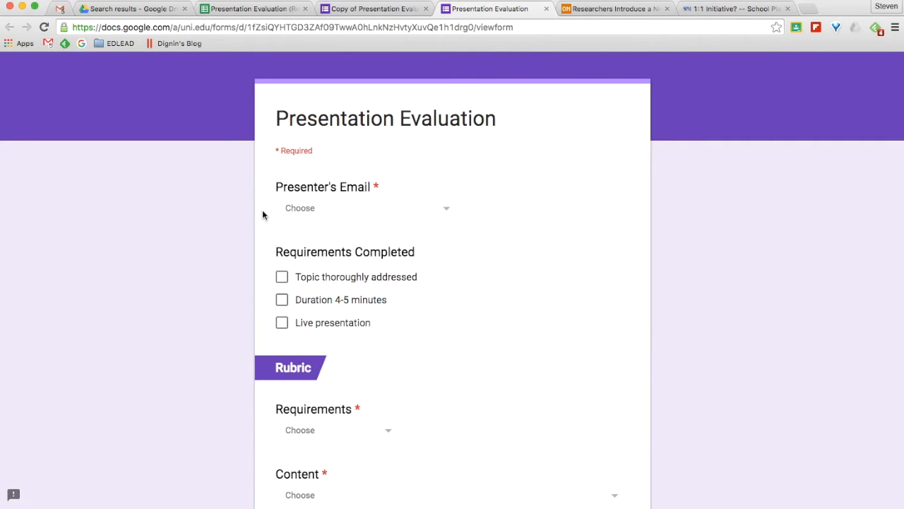
{"action": "mouse_move", "coordinate": [271, 251]}
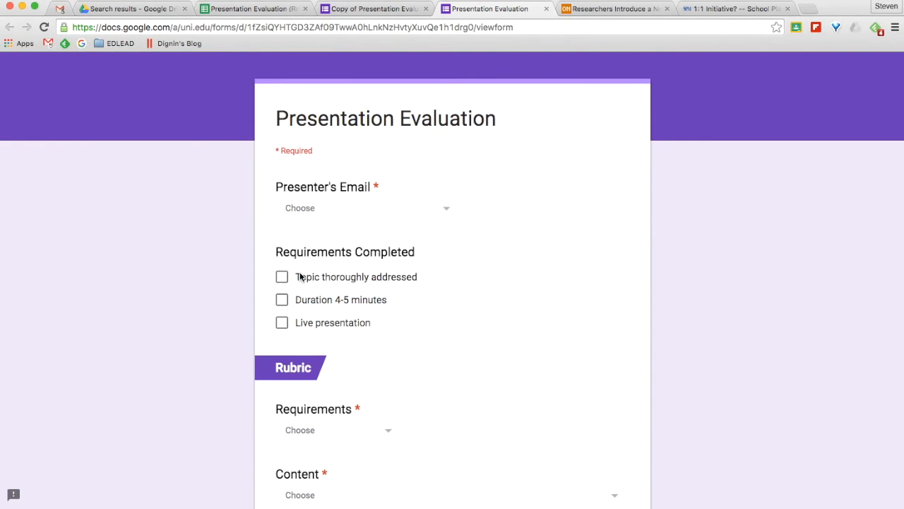
{"action": "mouse_move", "coordinate": [296, 328]}
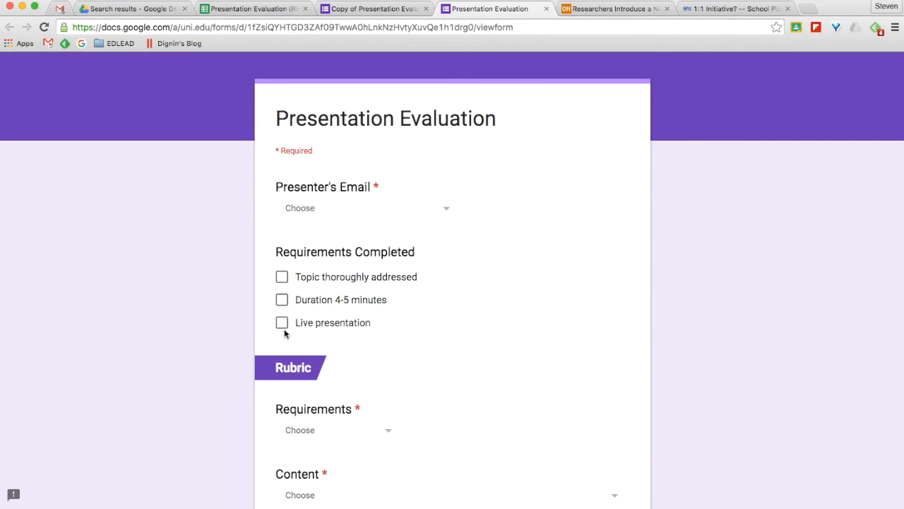
{"action": "left_click", "coordinate": [283, 322]}
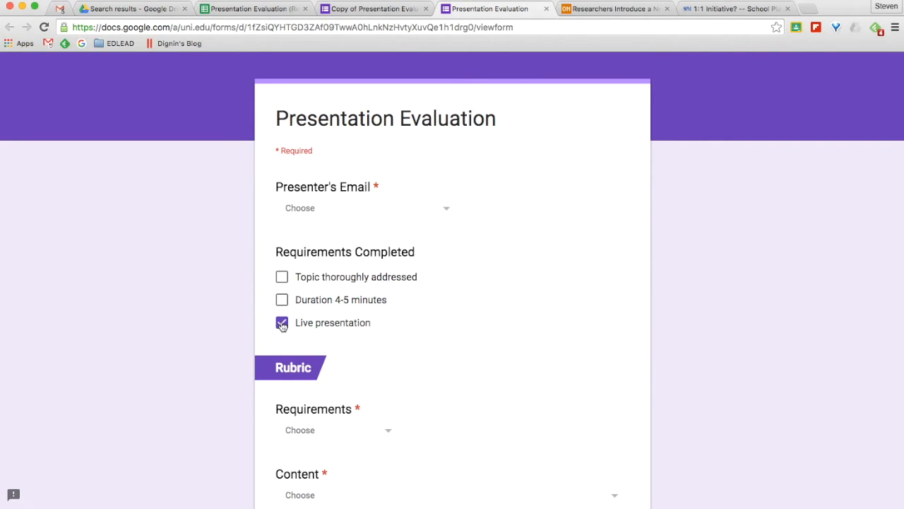
{"action": "left_click", "coordinate": [283, 323]}
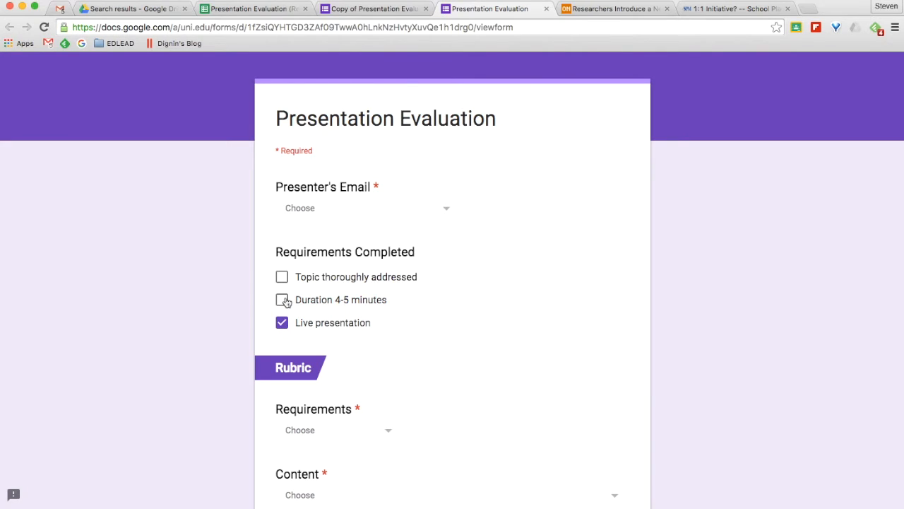
{"action": "left_click", "coordinate": [282, 300]}
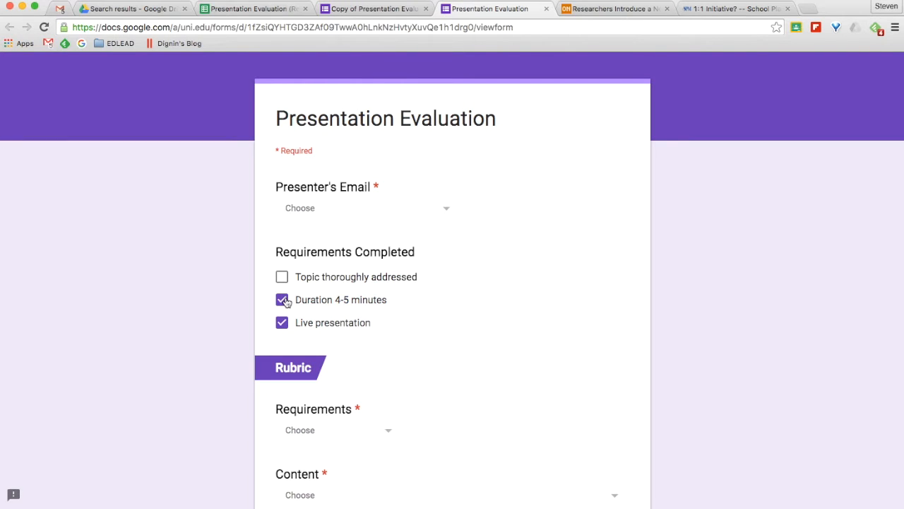
- Rate Requirements as '1 requirement not met' and bring up the Content rubric descriptors
{"action": "scroll", "scroll_direction": "down", "scroll_amount": 3}
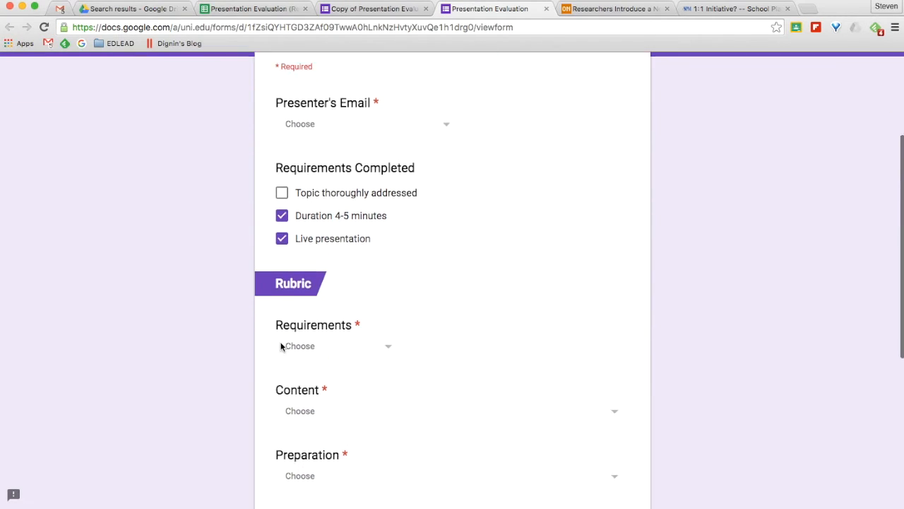
{"action": "scroll", "scroll_direction": "down", "scroll_amount": 3}
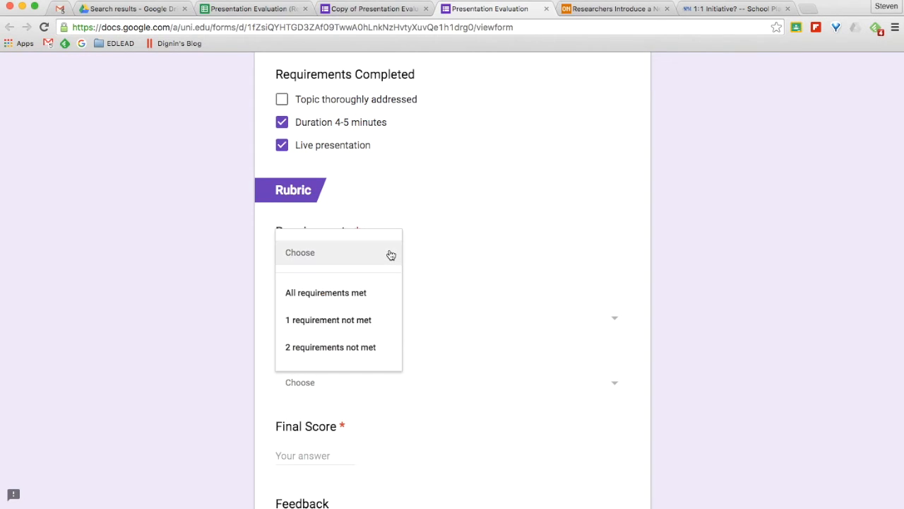
{"action": "mouse_move", "coordinate": [328, 319]}
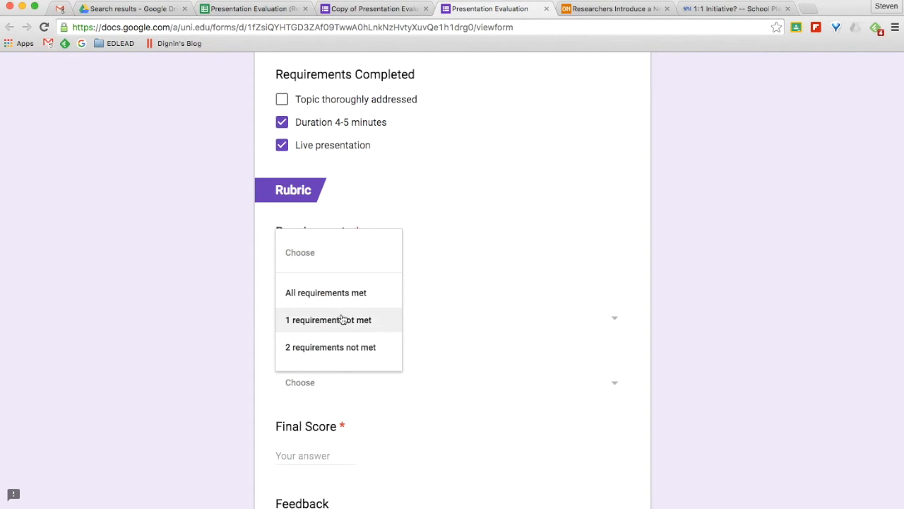
{"action": "left_click", "coordinate": [328, 319]}
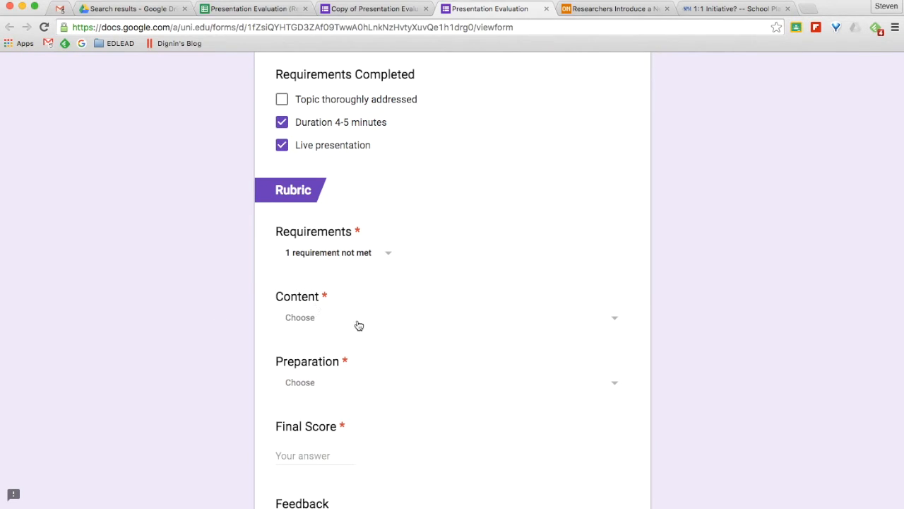
{"action": "mouse_move", "coordinate": [302, 308]}
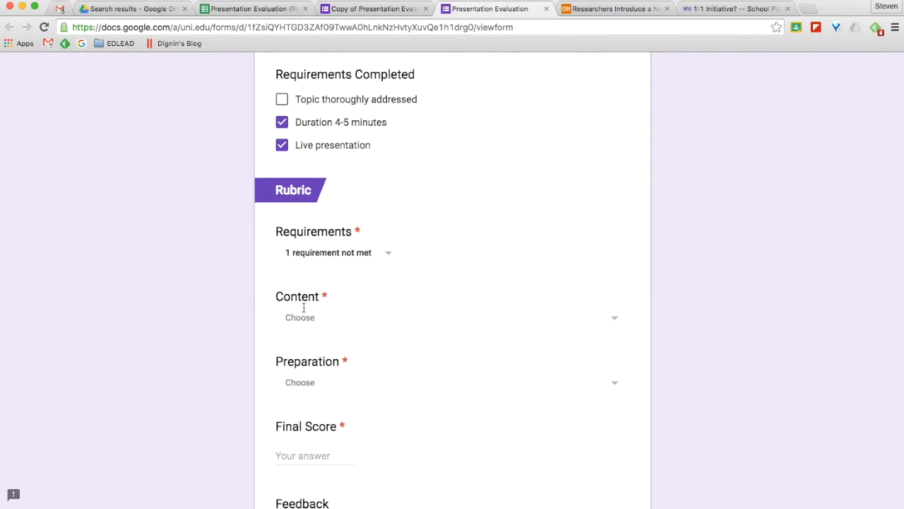
{"action": "left_click", "coordinate": [445, 316]}
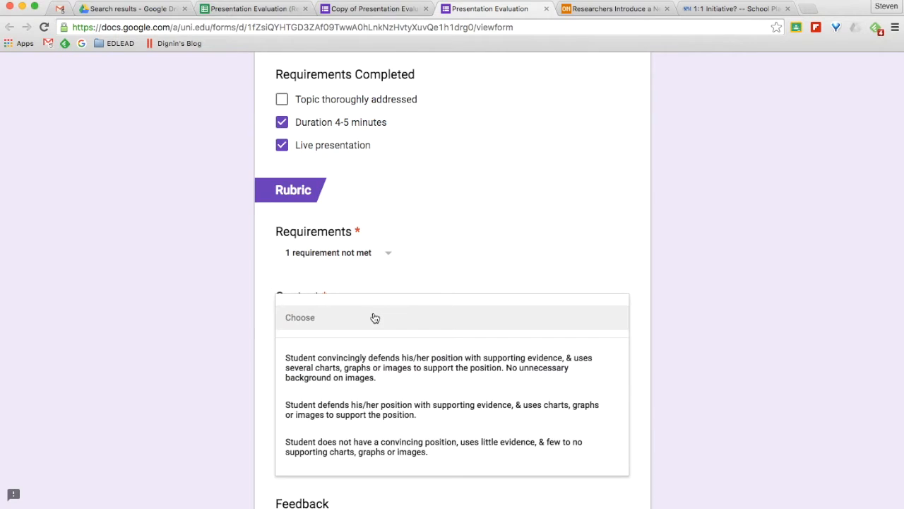
{"action": "mouse_move", "coordinate": [370, 410]}
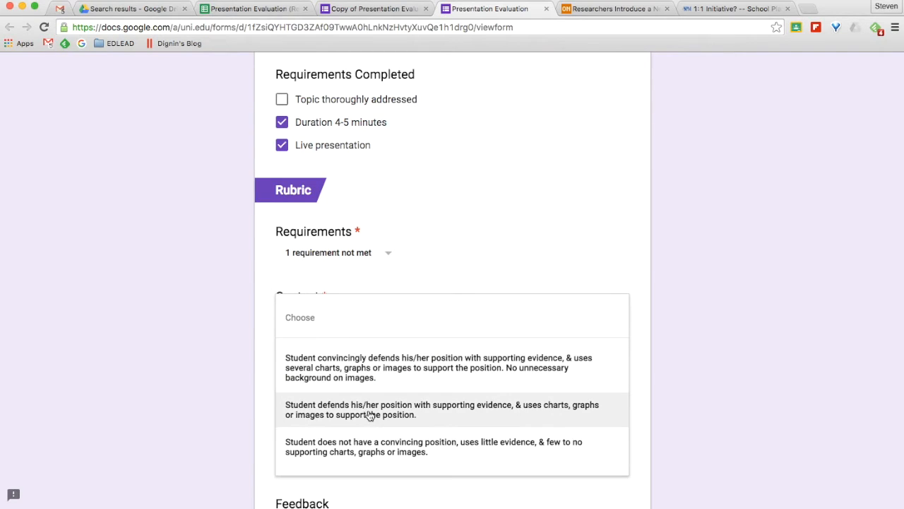
{"action": "mouse_move", "coordinate": [379, 403]}
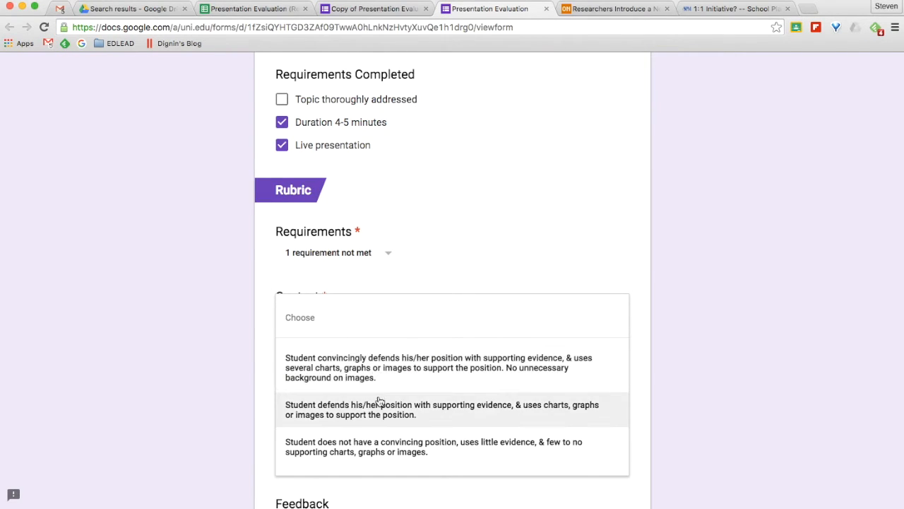
{"action": "mouse_move", "coordinate": [388, 447]}
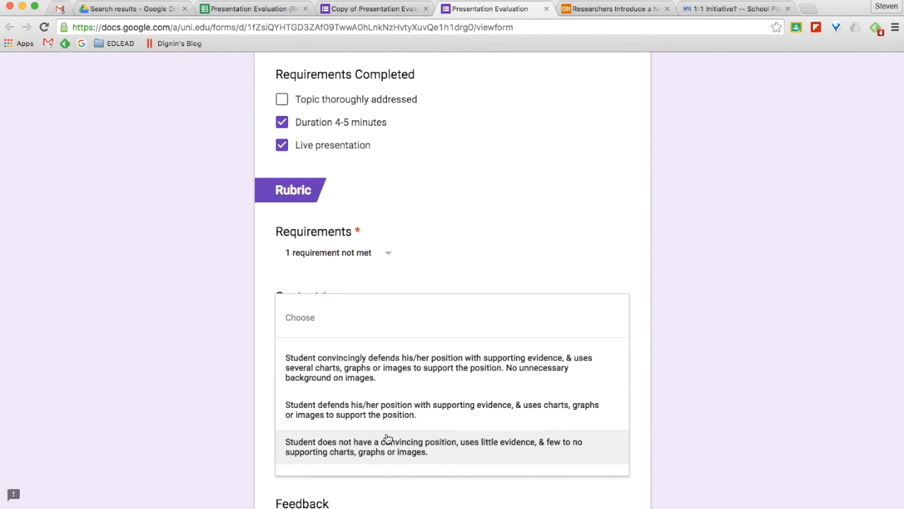
{"action": "mouse_move", "coordinate": [388, 380]}
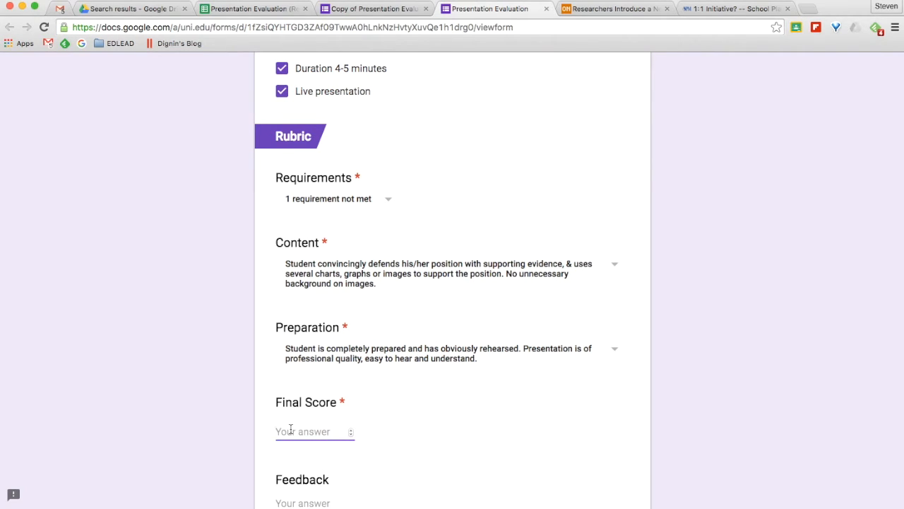
- Enter a Final Score of 25 in place of 100 and the feedback 'Great voice!'
{"action": "type", "text": "100"}
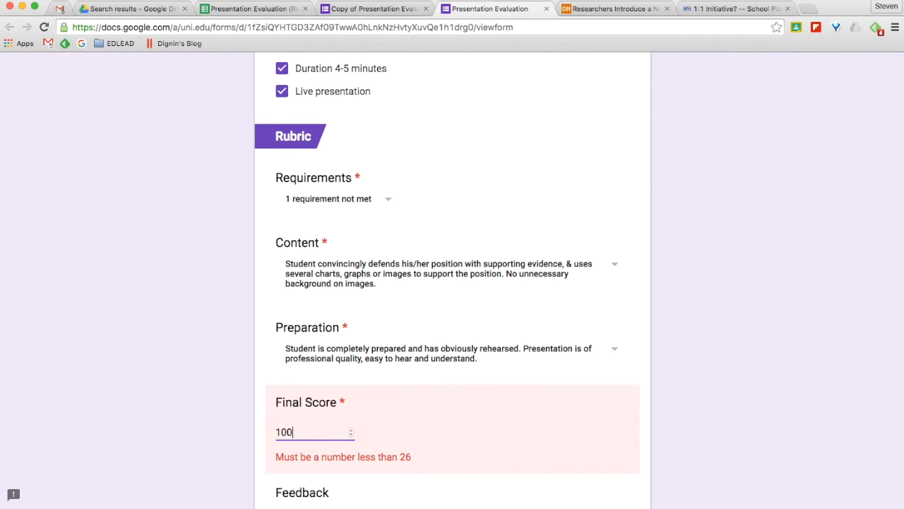
{"action": "mouse_move", "coordinate": [374, 472]}
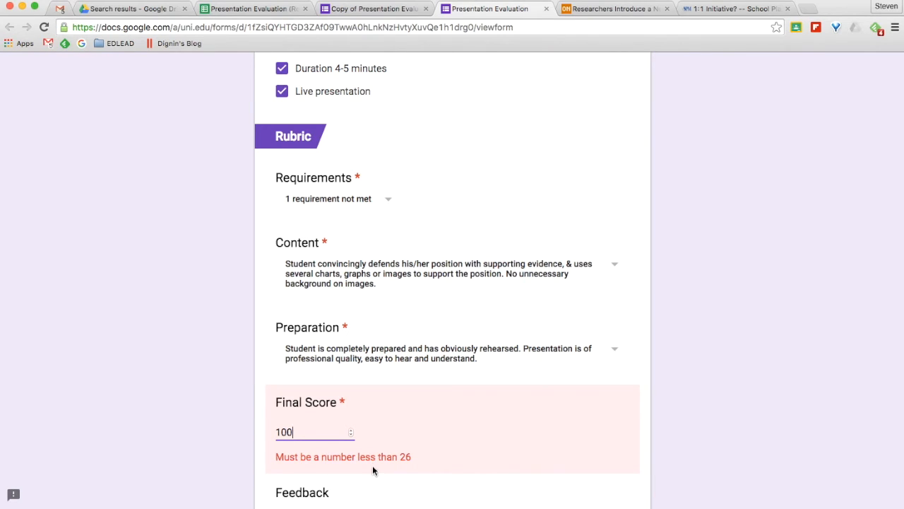
{"action": "mouse_move", "coordinate": [404, 457]}
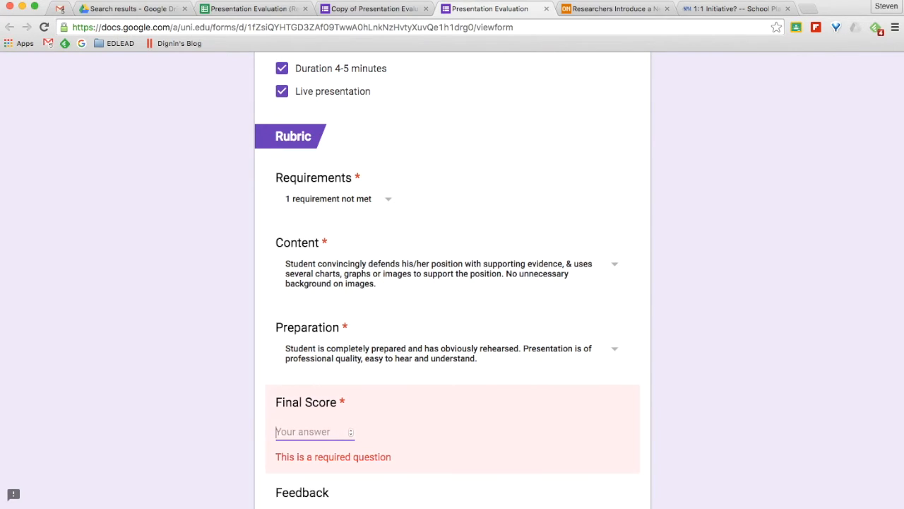
{"action": "type", "text": "25"}
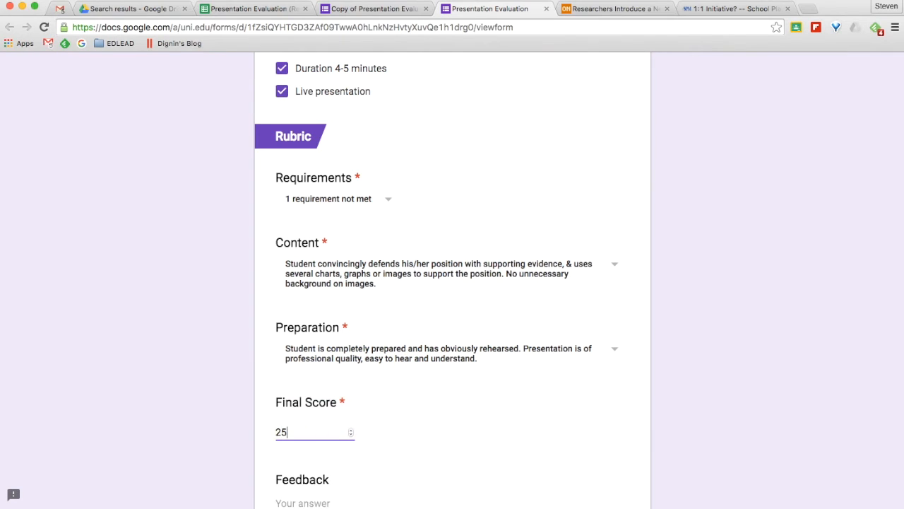
{"action": "scroll", "scroll_direction": "down", "scroll_amount": 3}
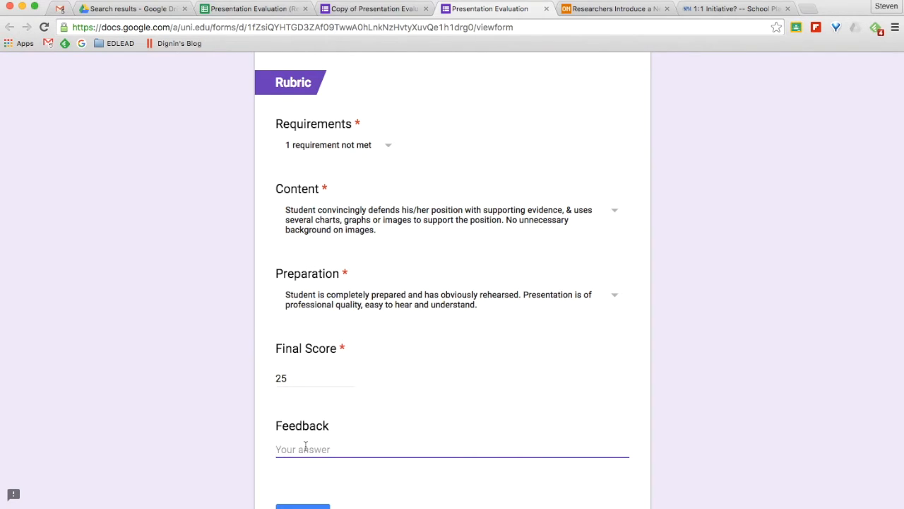
{"action": "type", "text": "Great voi"}
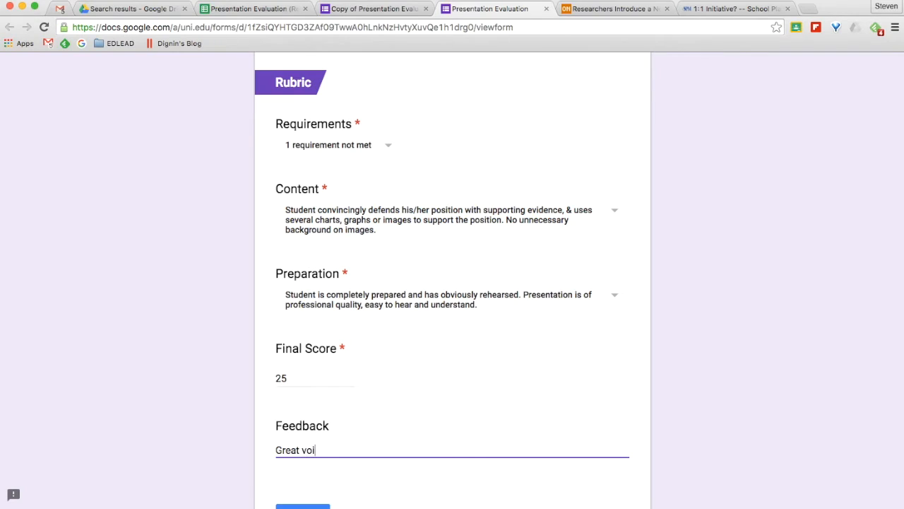
{"action": "type", "text": "ce~"}
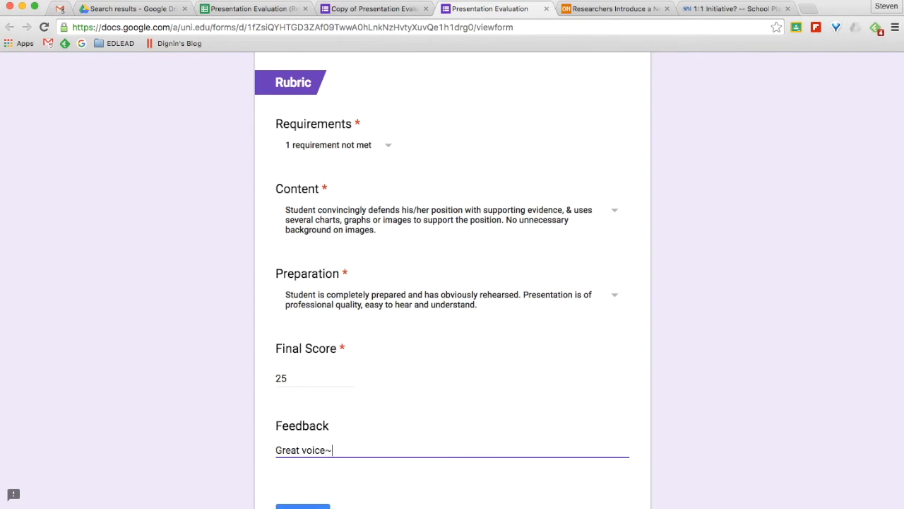
{"action": "key", "text": "Backspace"}
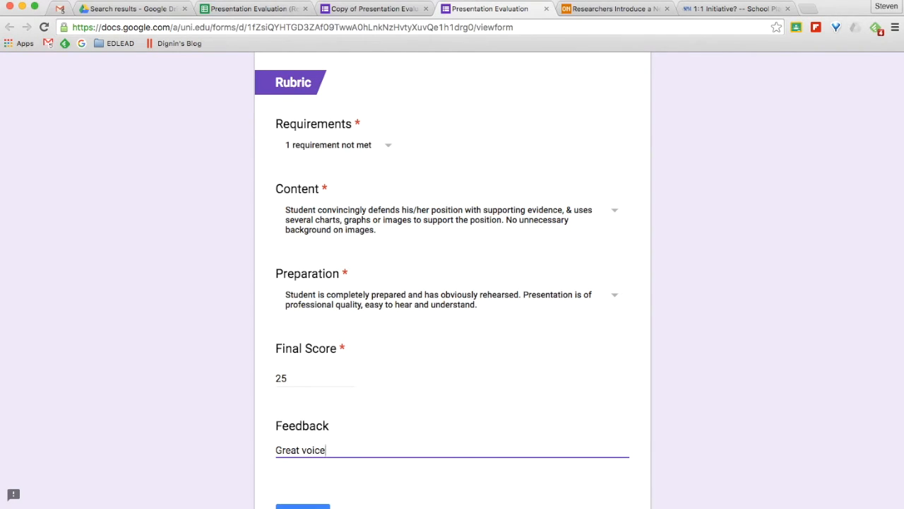
{"action": "type", "text": "!"}
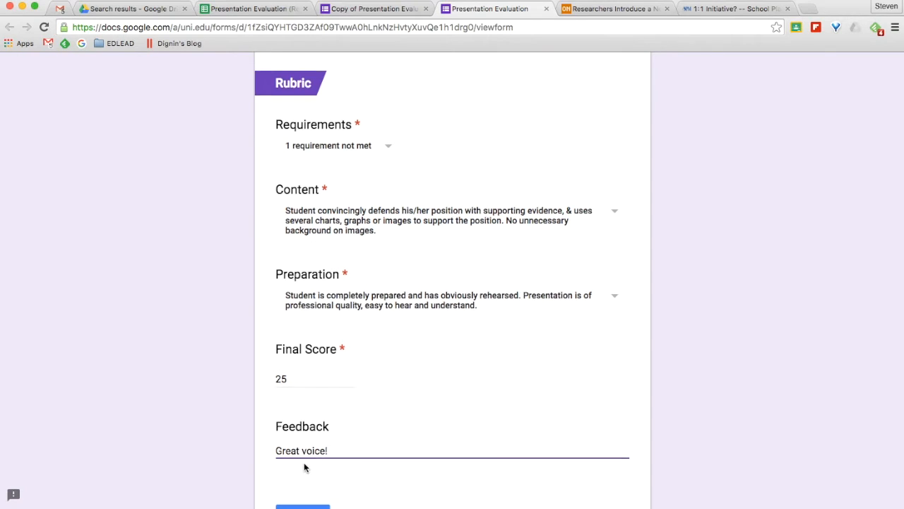
- Review the remaining rubric and score fields lower on the evaluation form
{"action": "scroll", "scroll_direction": "down", "scroll_amount": 3}
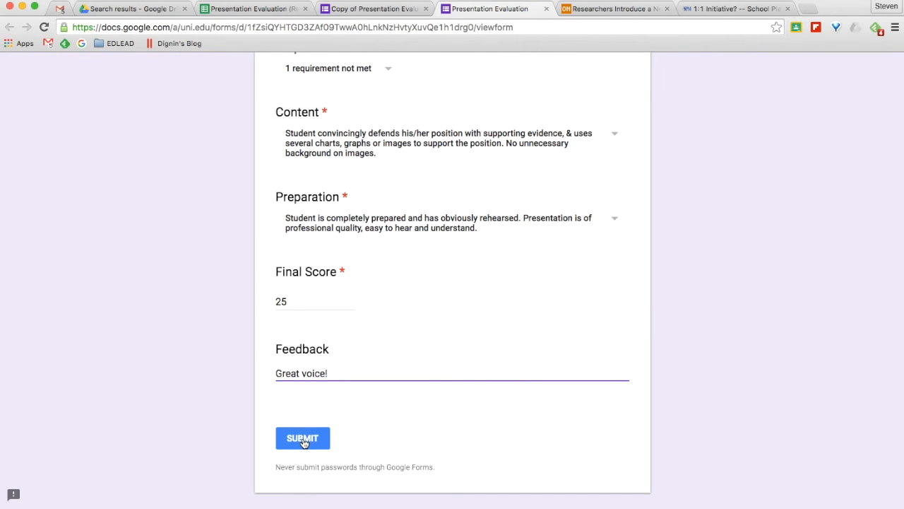
{"action": "scroll", "scroll_direction": "down", "scroll_amount": 3}
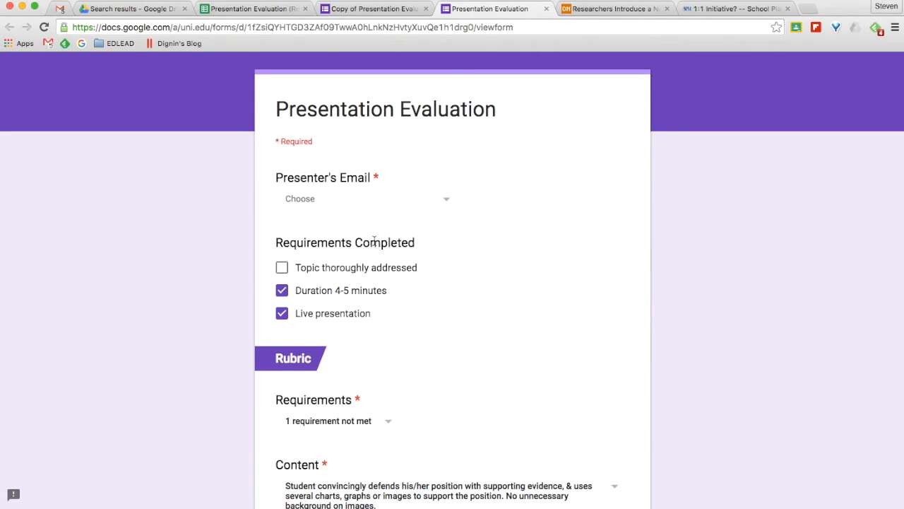
{"action": "mouse_move", "coordinate": [392, 202]}
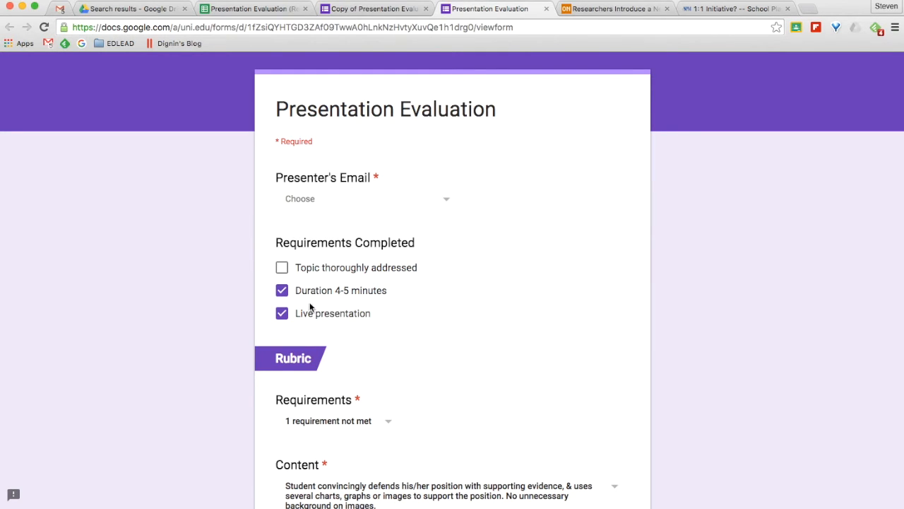
{"action": "scroll", "scroll_direction": "down", "scroll_amount": 3}
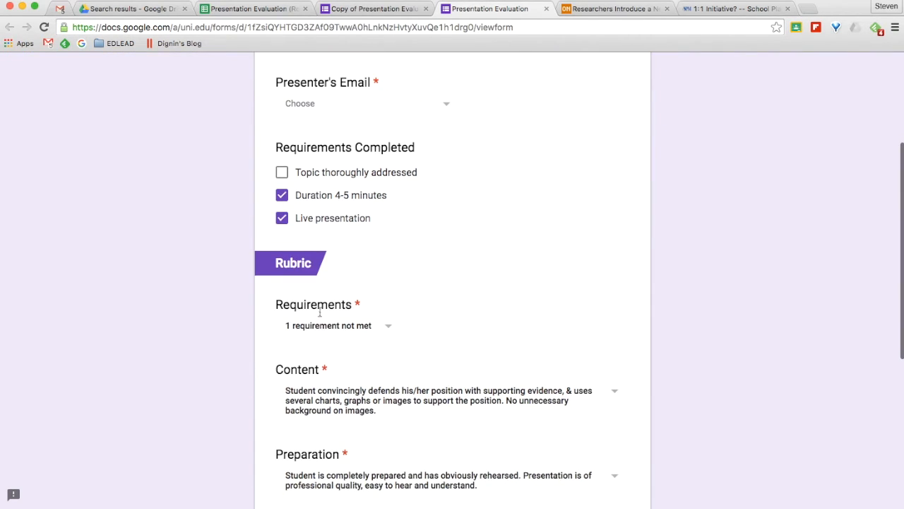
{"action": "mouse_move", "coordinate": [324, 468]}
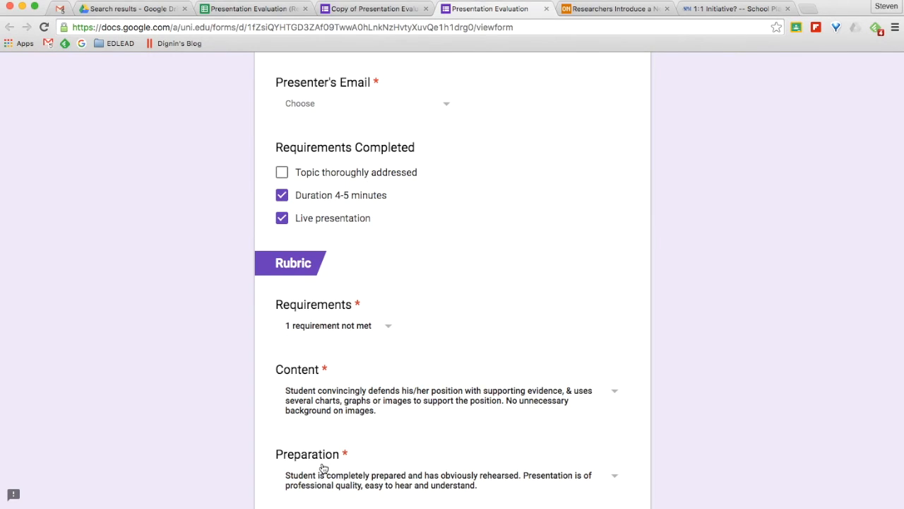
{"action": "scroll", "scroll_direction": "down", "scroll_amount": 3}
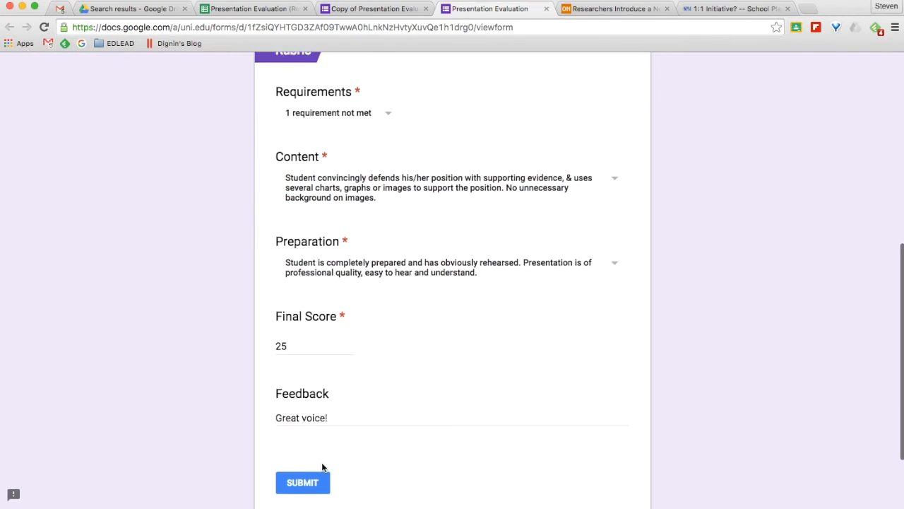
{"action": "scroll", "scroll_direction": "down", "scroll_amount": 3}
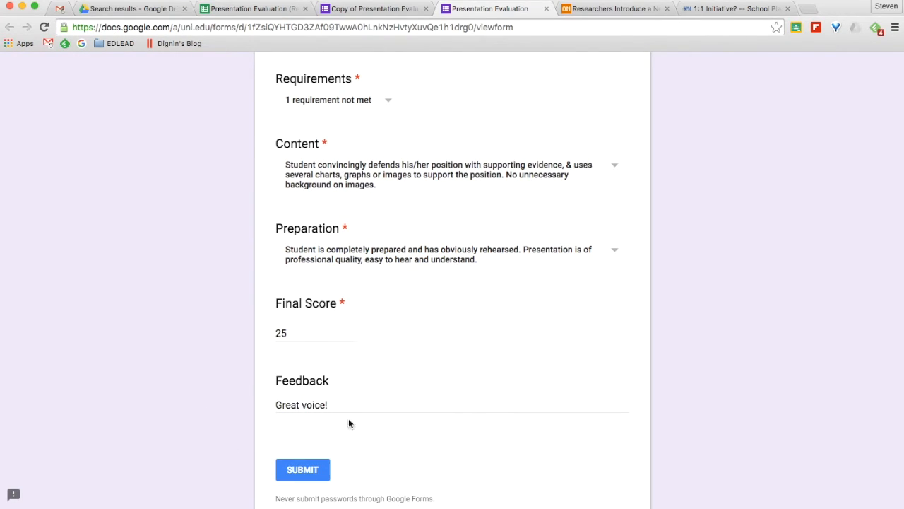
{"action": "mouse_move", "coordinate": [315, 322]}
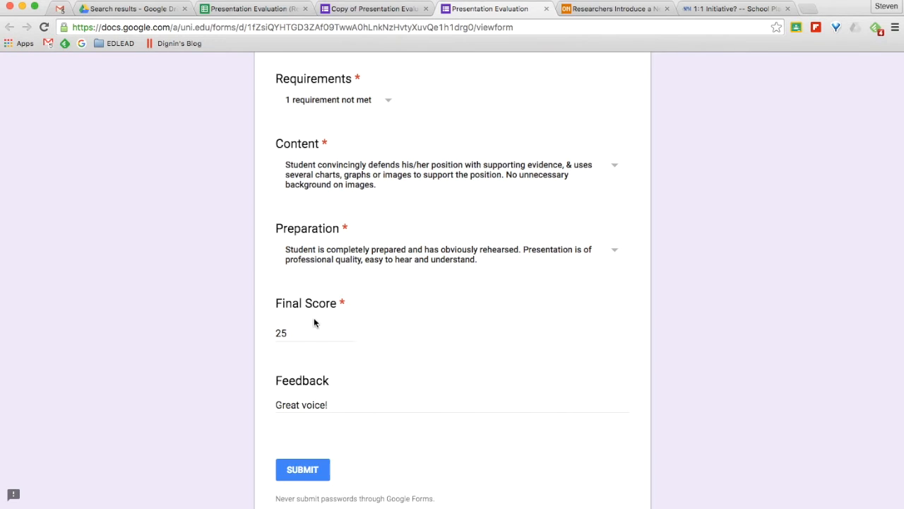
{"action": "left_click", "coordinate": [314, 333]}
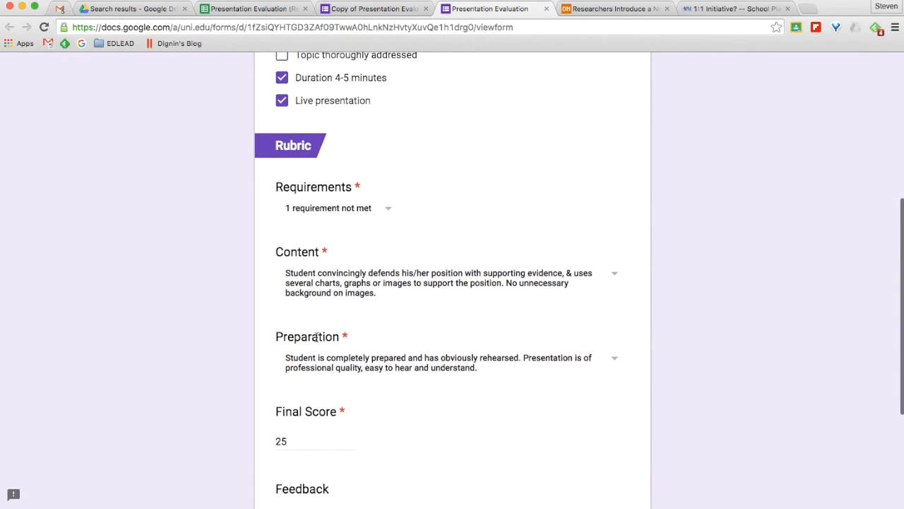
{"action": "scroll", "scroll_direction": "up", "scroll_amount": 3}
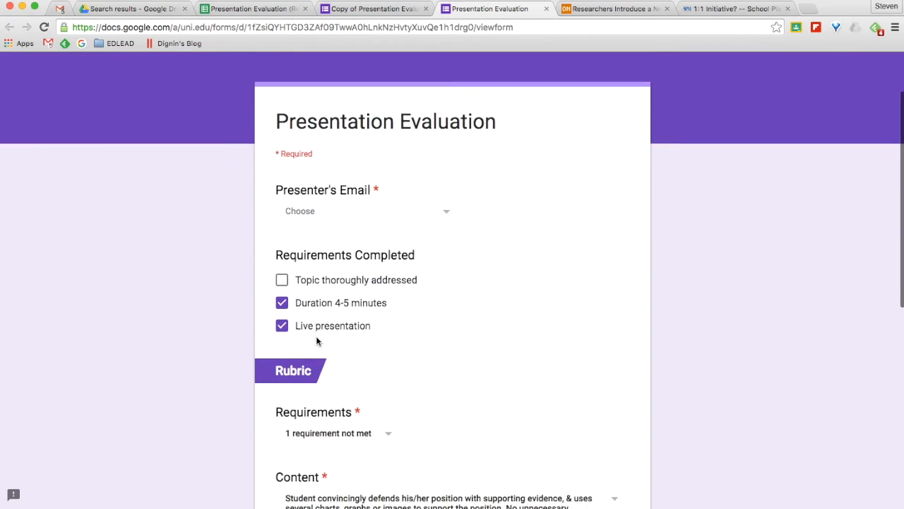
{"action": "scroll", "scroll_direction": "down", "scroll_amount": 3}
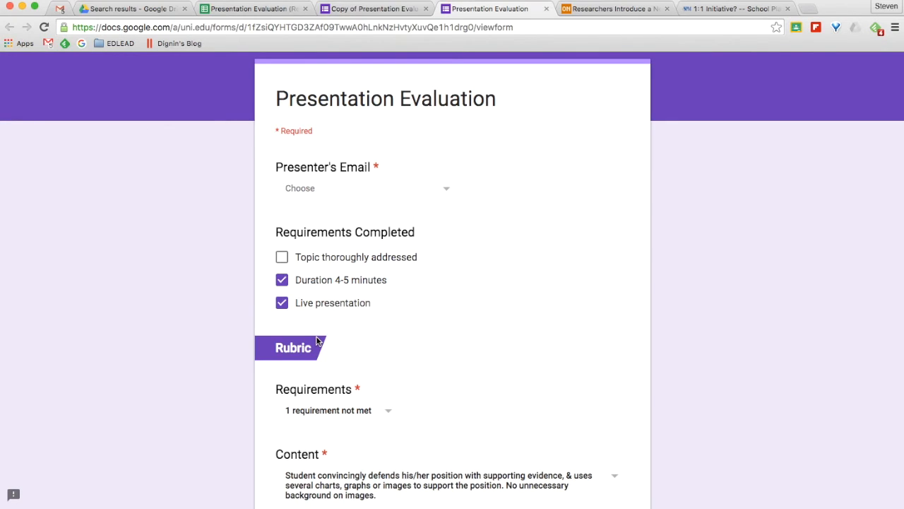
{"action": "mouse_move", "coordinate": [322, 204]}
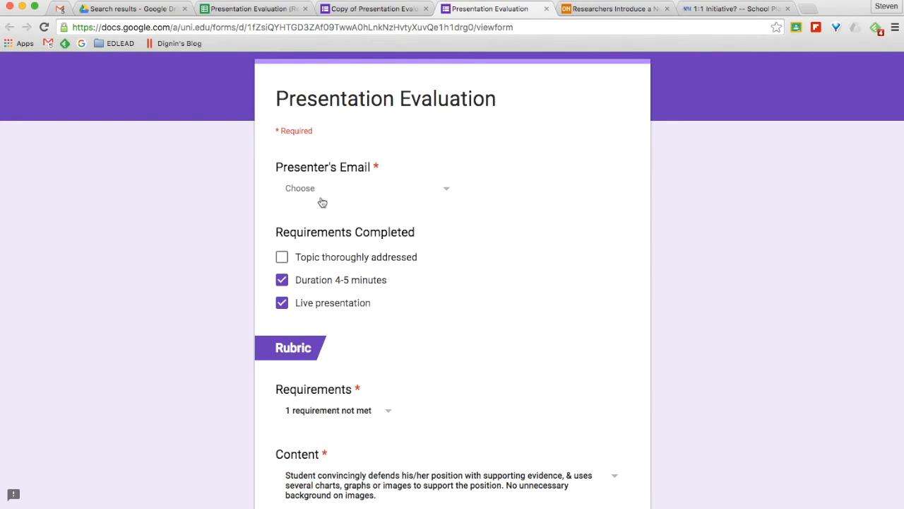
{"action": "mouse_move", "coordinate": [345, 441]}
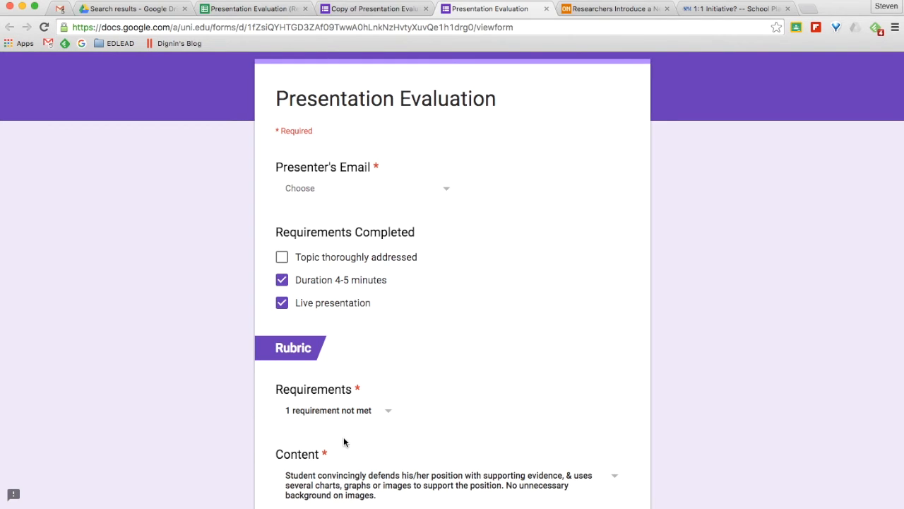
- Reach the end of the form and switch to the linked responses spreadsheet
{"action": "scroll", "scroll_direction": "down", "scroll_amount": 3}
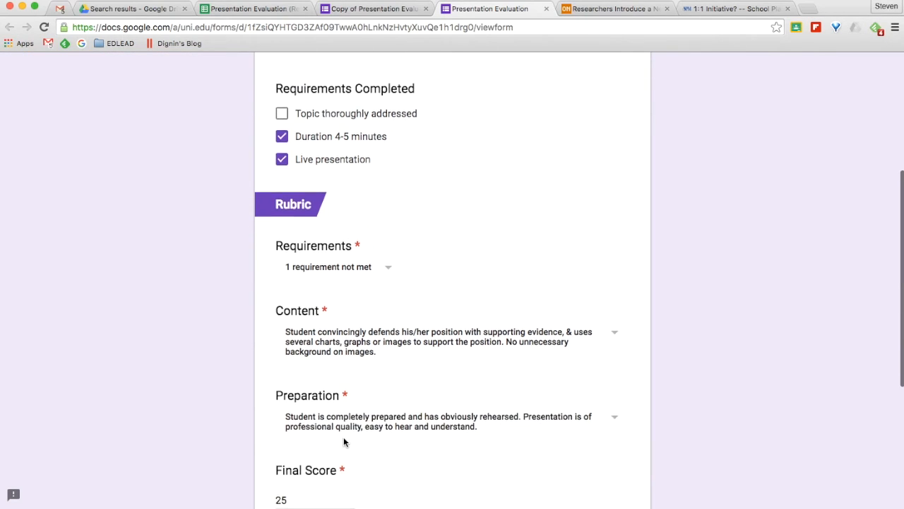
{"action": "scroll", "scroll_direction": "down", "scroll_amount": 3}
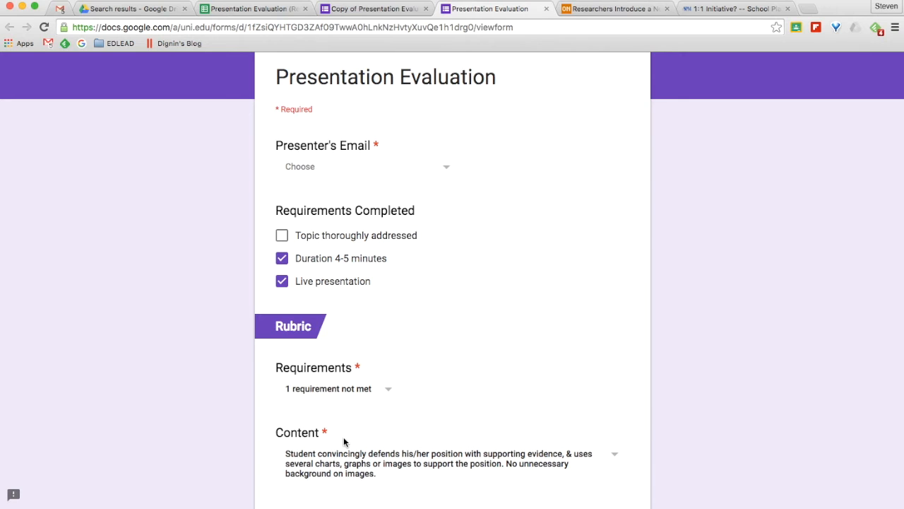
{"action": "scroll", "scroll_direction": "down", "scroll_amount": 3}
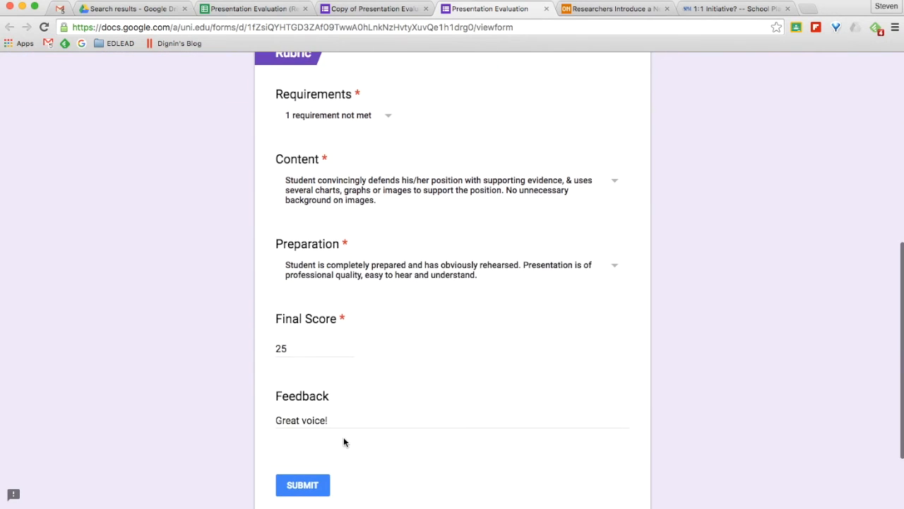
{"action": "scroll", "scroll_direction": "down", "scroll_amount": 3}
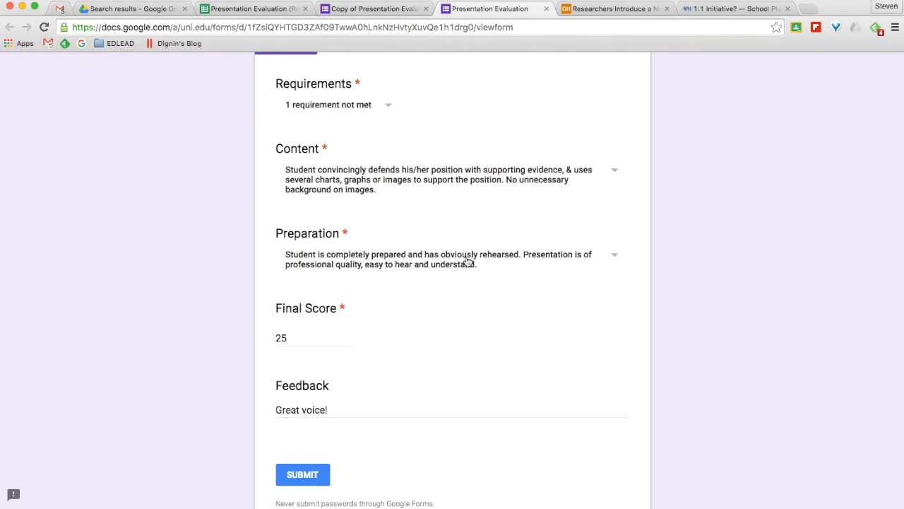
{"action": "mouse_move", "coordinate": [359, 44]}
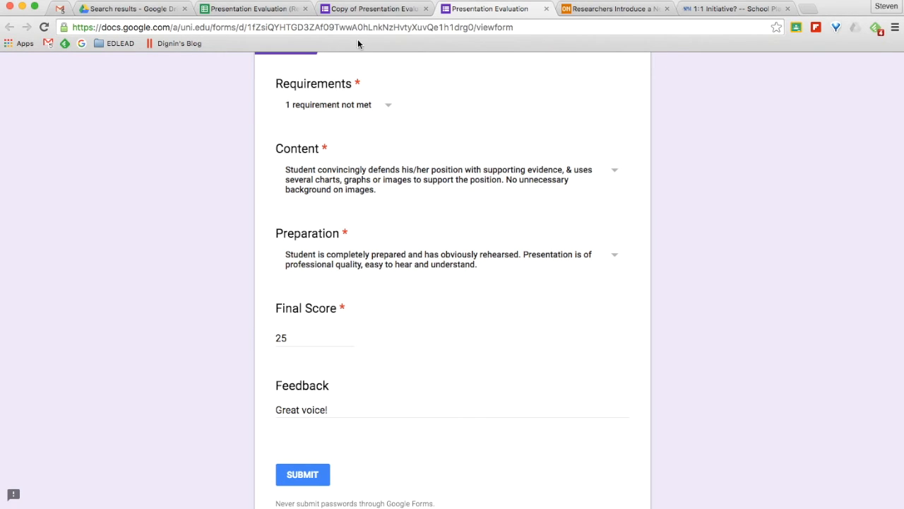
{"action": "left_click", "coordinate": [255, 8]}
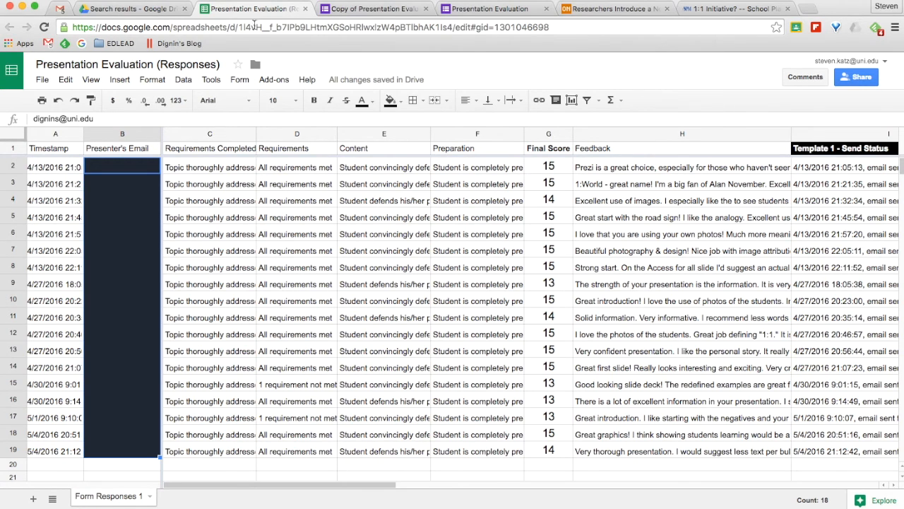
{"action": "mouse_move", "coordinate": [347, 292]}
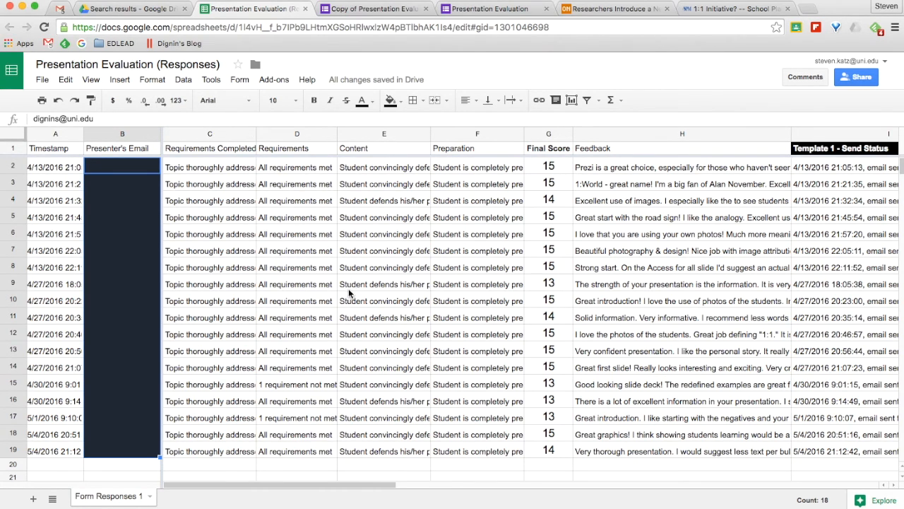
{"action": "mouse_move", "coordinate": [234, 290]}
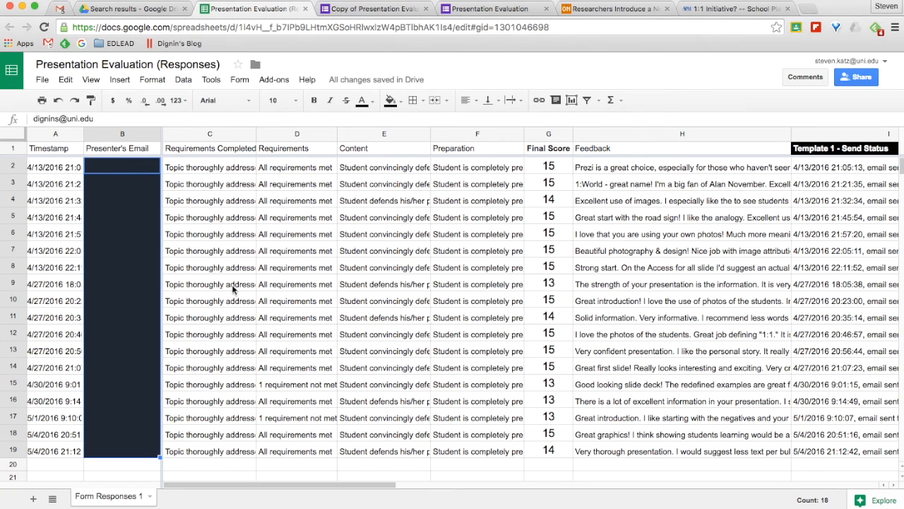
{"action": "mouse_move", "coordinate": [119, 148]}
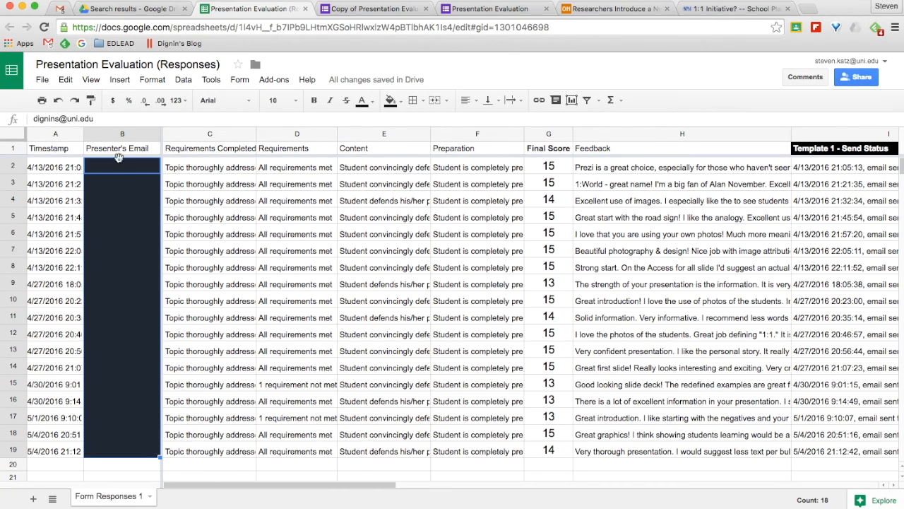
{"action": "mouse_move", "coordinate": [427, 257]}
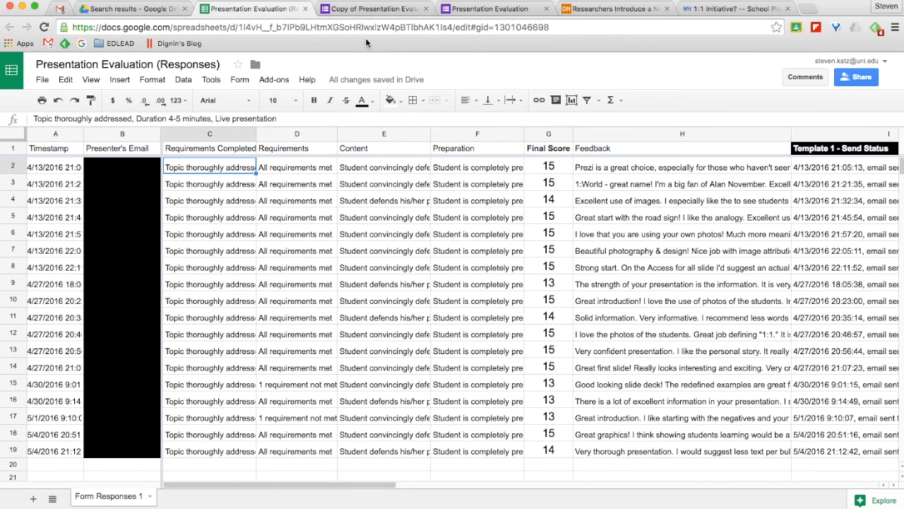
- Return from the responses sheet to the evaluation form tab
{"action": "left_click", "coordinate": [374, 8]}
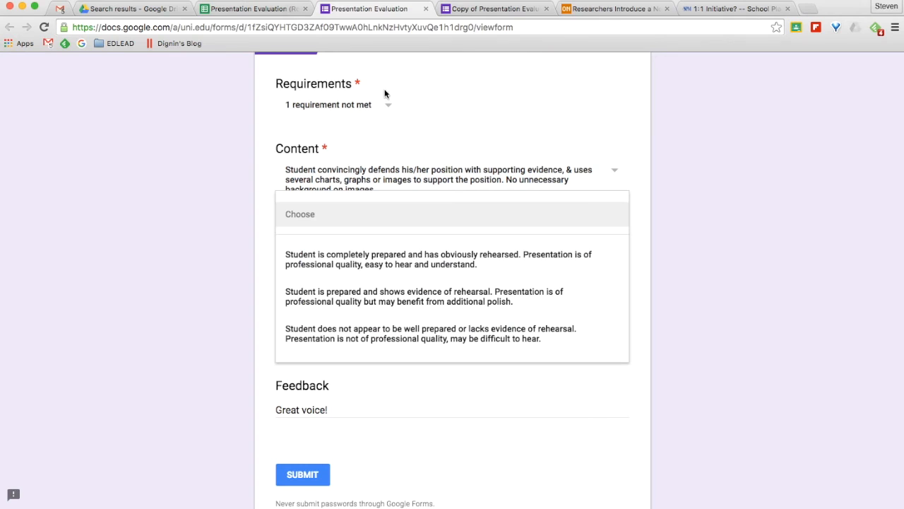
{"action": "mouse_move", "coordinate": [266, 190]}
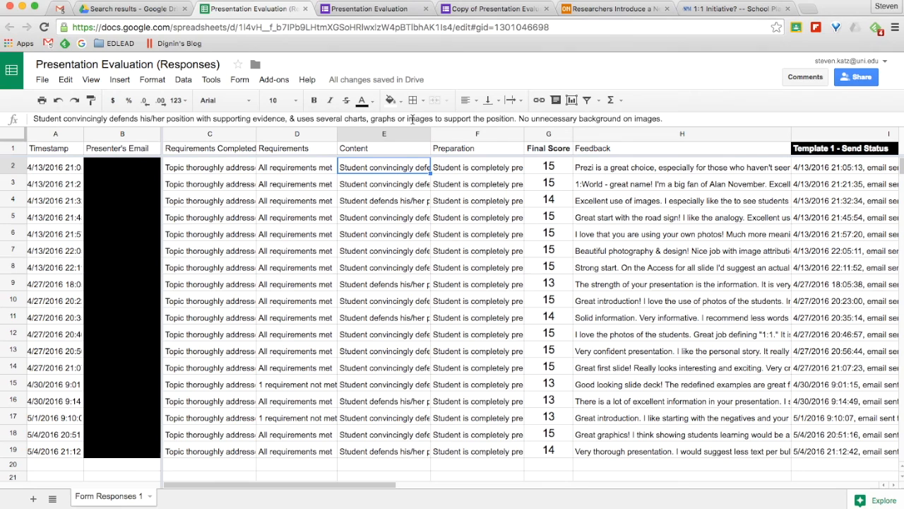
{"action": "mouse_move", "coordinate": [605, 178]}
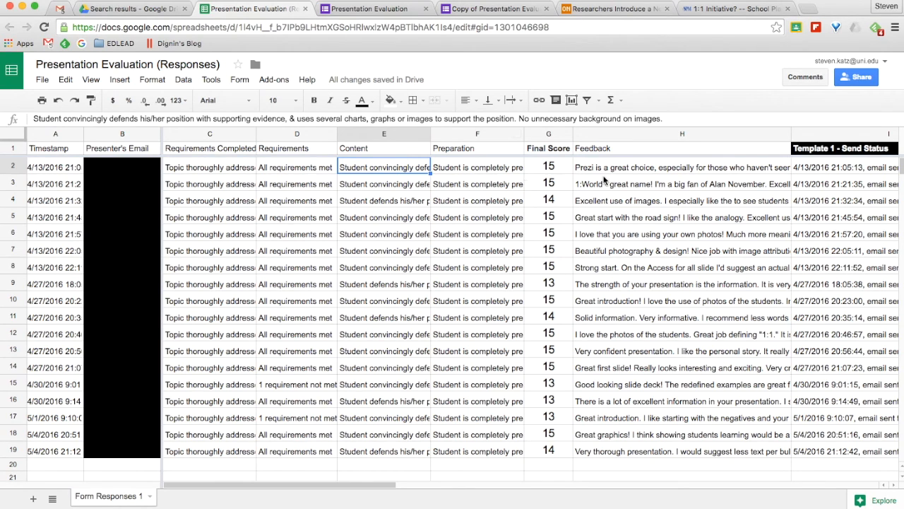
{"action": "left_click", "coordinate": [681, 167]}
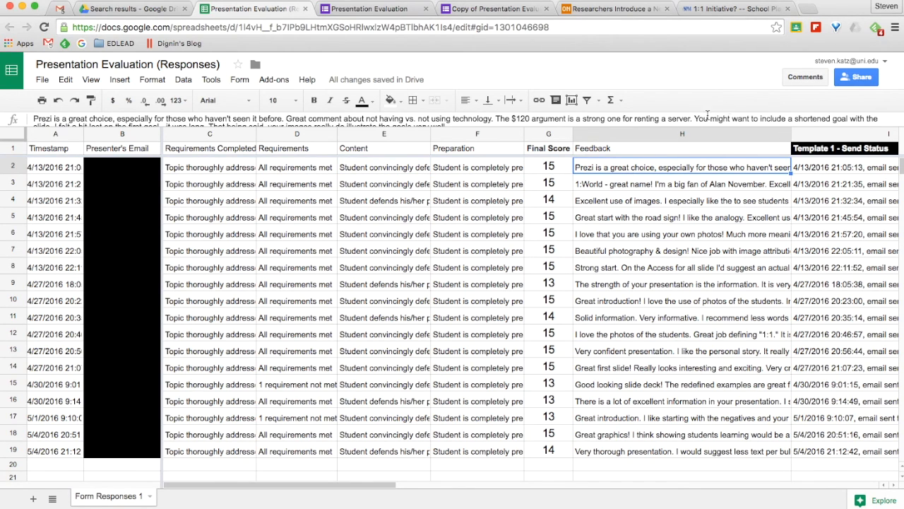
{"action": "mouse_move", "coordinate": [700, 156]}
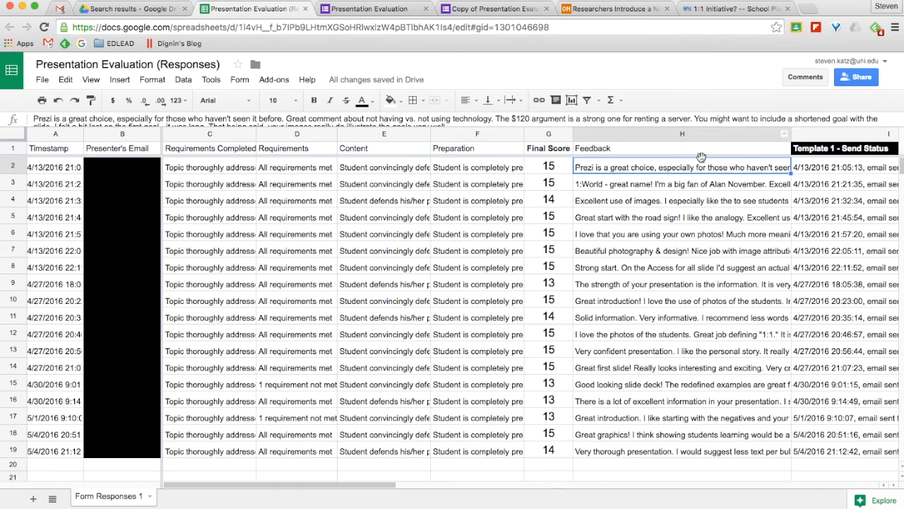
{"action": "mouse_move", "coordinate": [819, 147]}
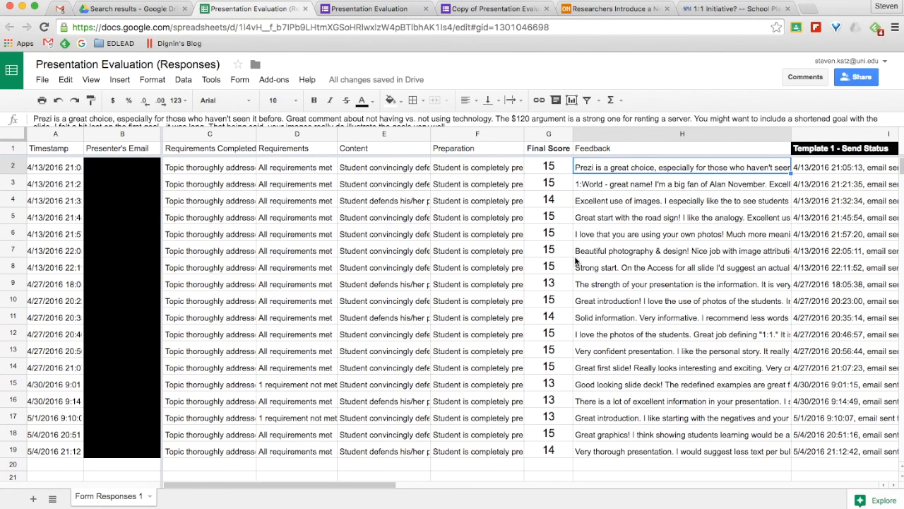
{"action": "mouse_move", "coordinate": [577, 263]}
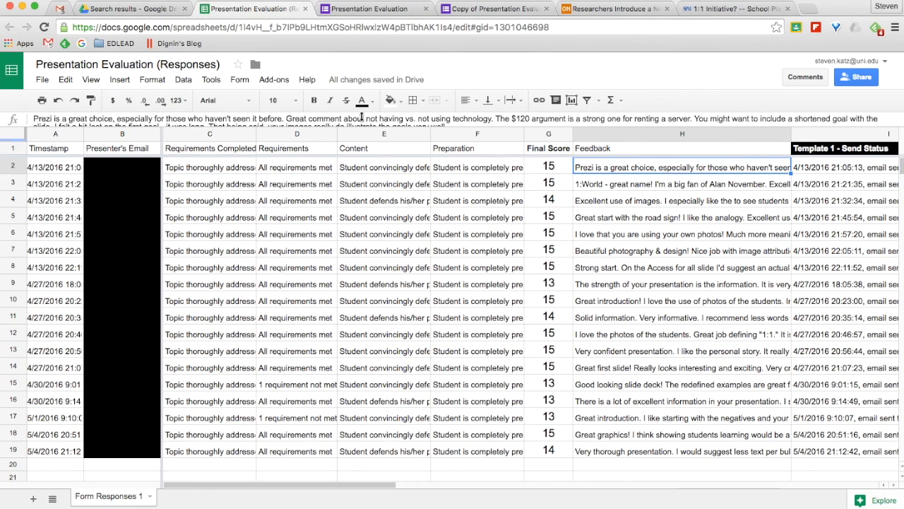
{"action": "left_click", "coordinate": [275, 79]}
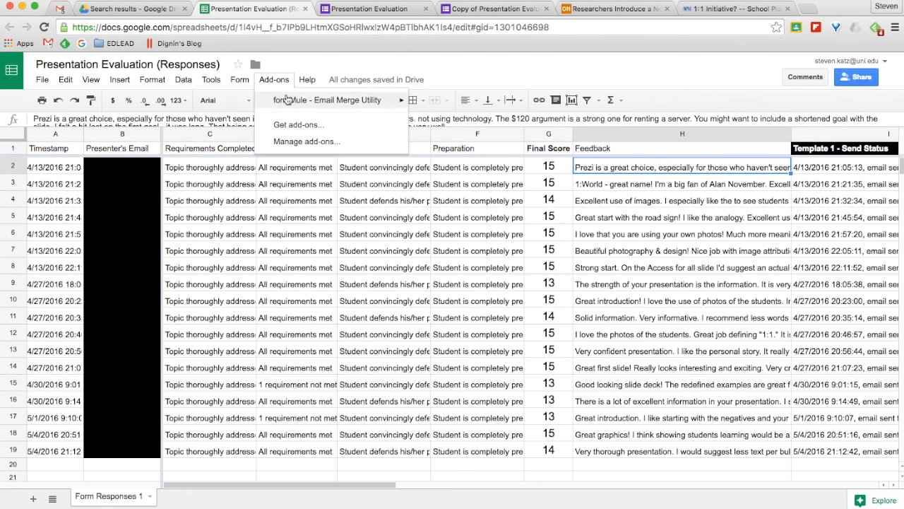
{"action": "mouse_move", "coordinate": [326, 99]}
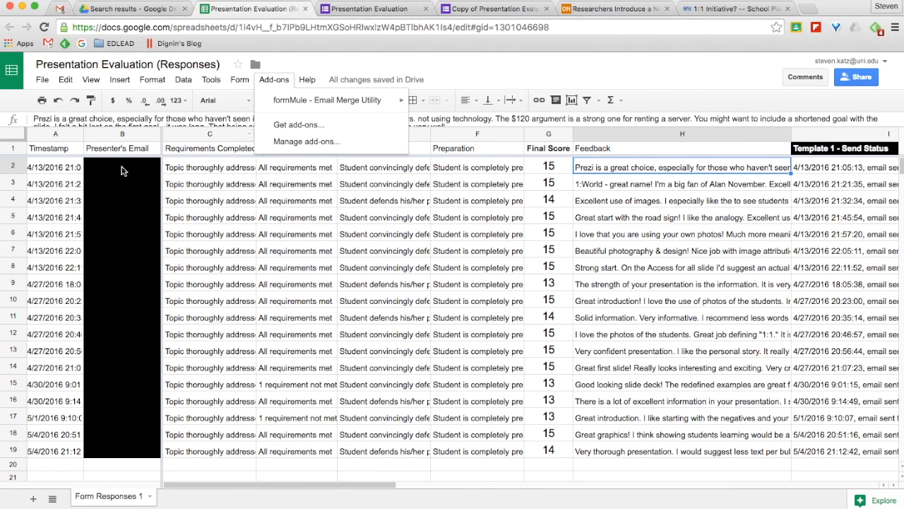
{"action": "mouse_move", "coordinate": [287, 167]}
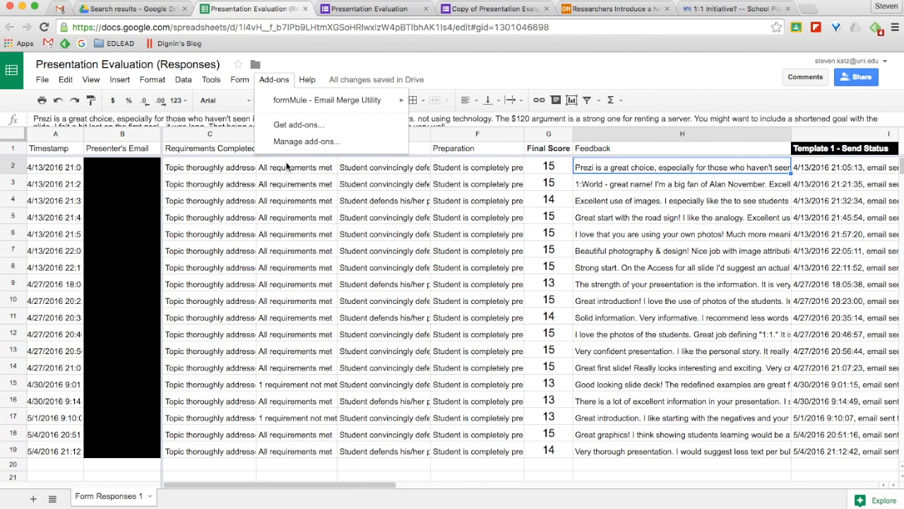
{"action": "mouse_move", "coordinate": [691, 175]}
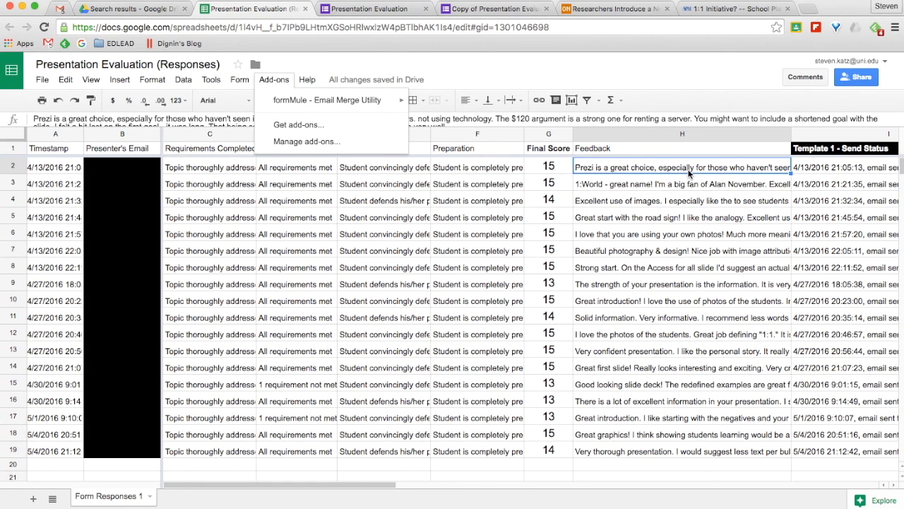
{"action": "left_click", "coordinate": [681, 148]}
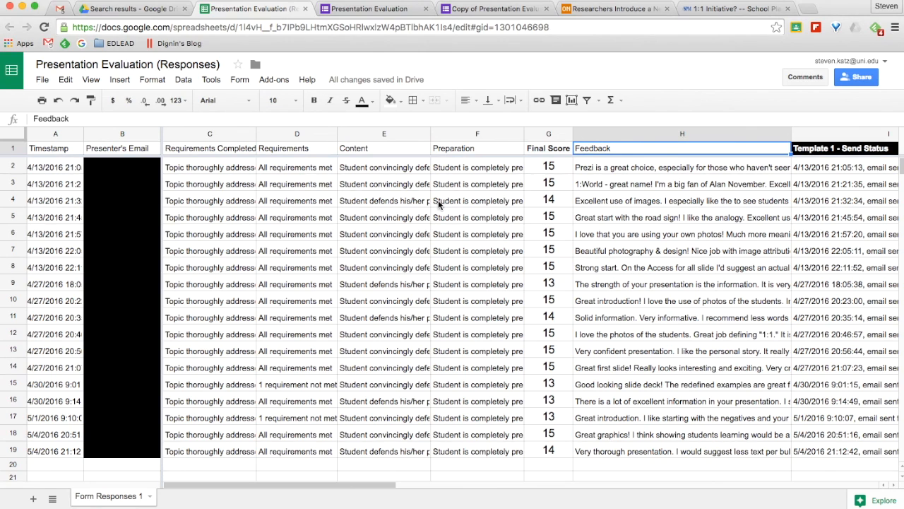
{"action": "mouse_move", "coordinate": [424, 204]}
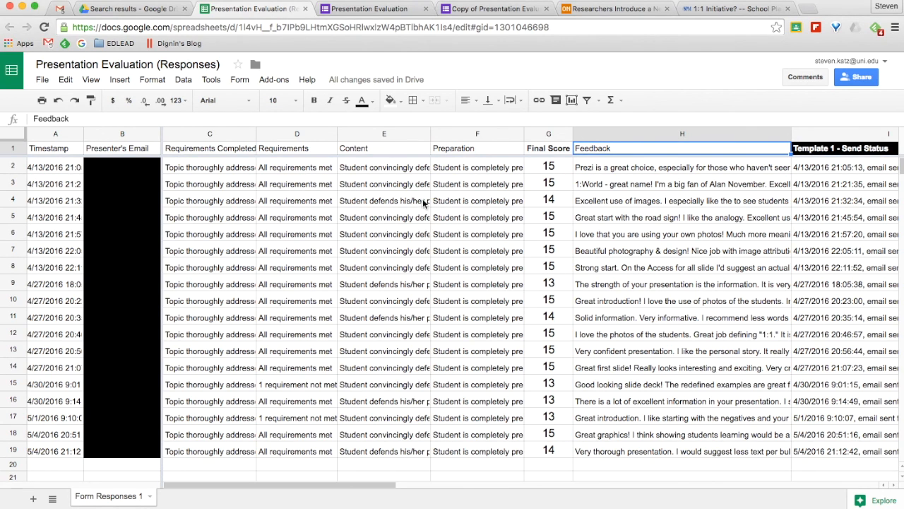
{"action": "mouse_move", "coordinate": [251, 178]}
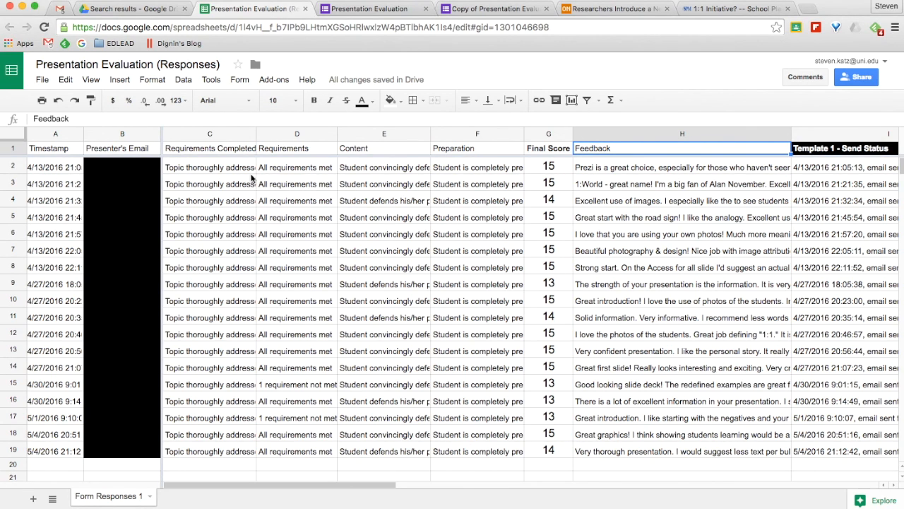